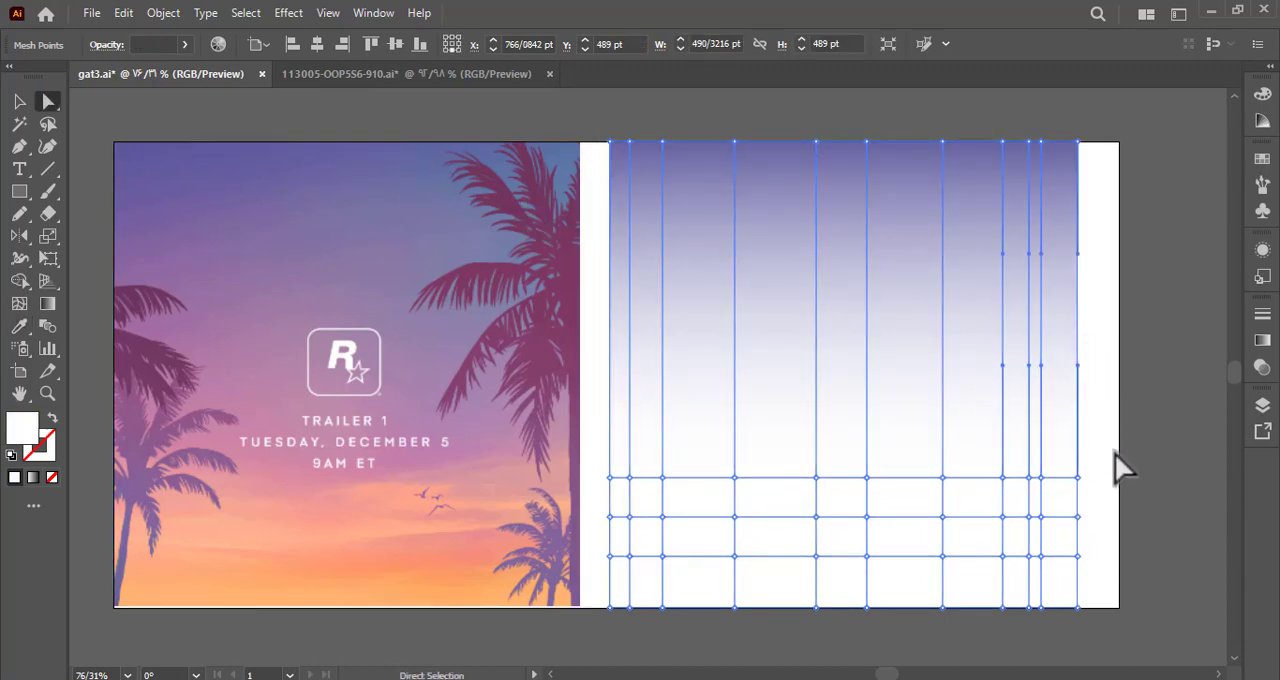
# Step: Fill the selected upper mesh points with the purple sampled from the left poster's sky
pyautogui.click(285, 315)
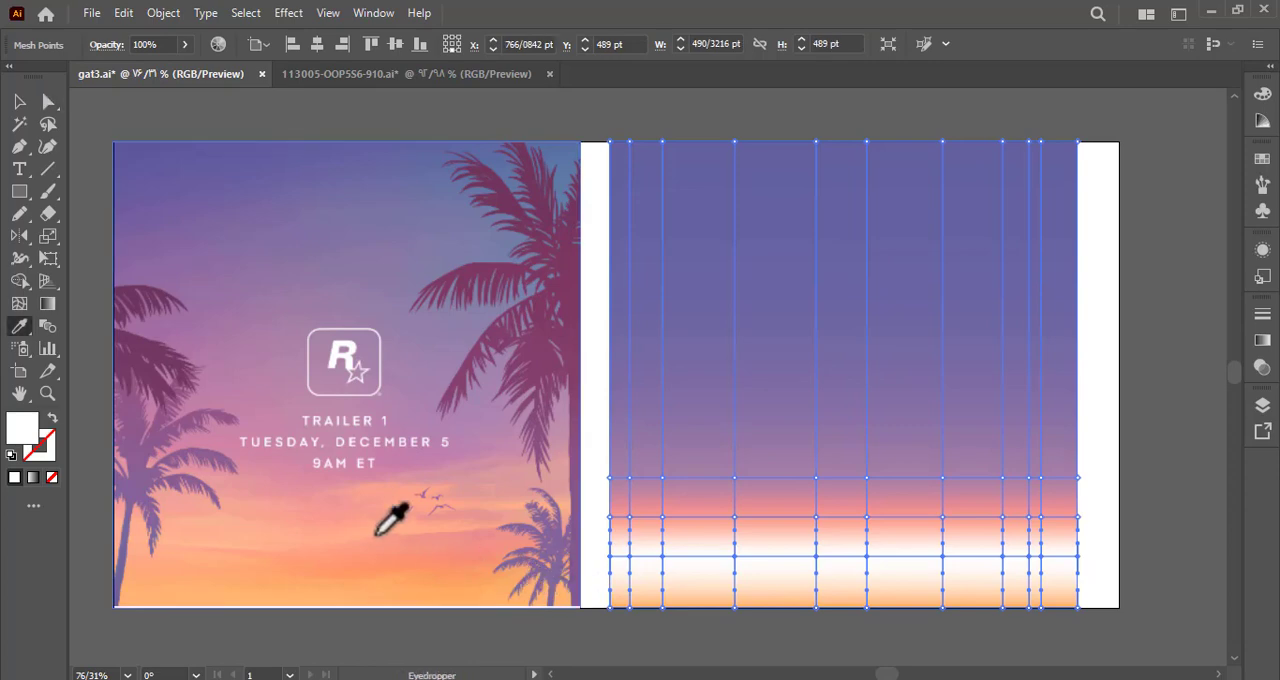
# Step: Colour the lower mesh rows orange from the left poster and bend mesh lines into a wavy cloud edge
pyautogui.click(390, 520)
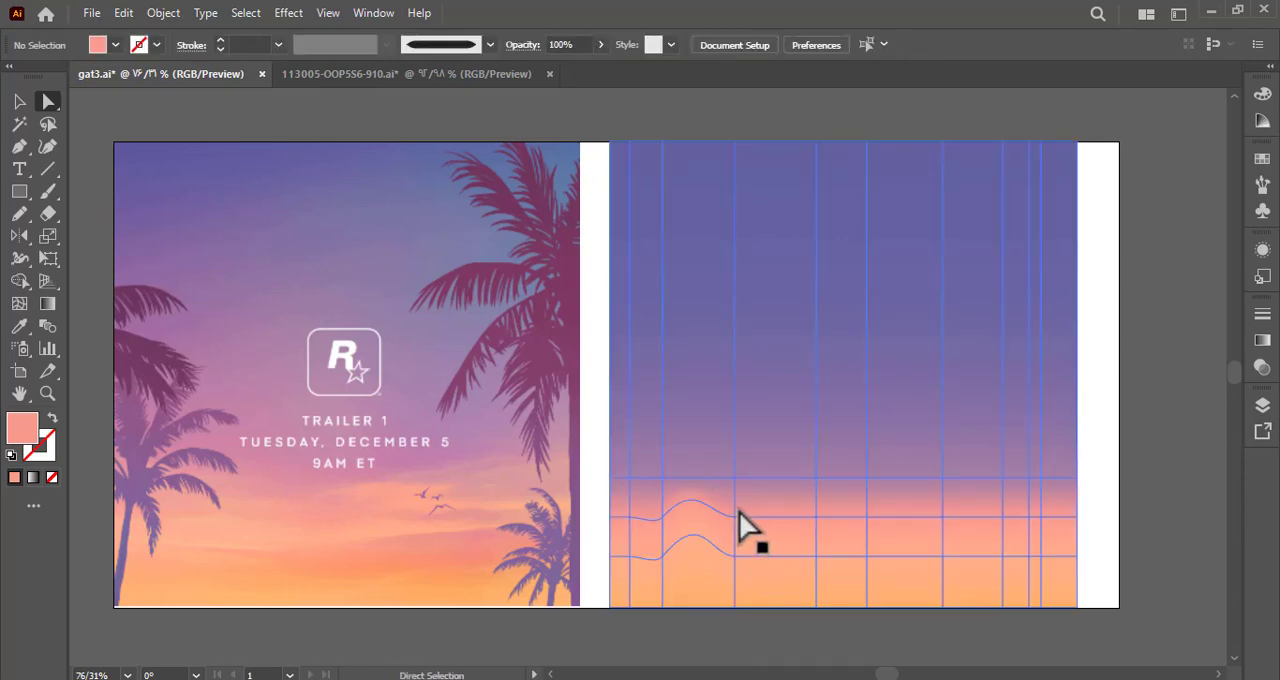
pyautogui.moveTo(745, 527); pyautogui.dragTo(800, 575)
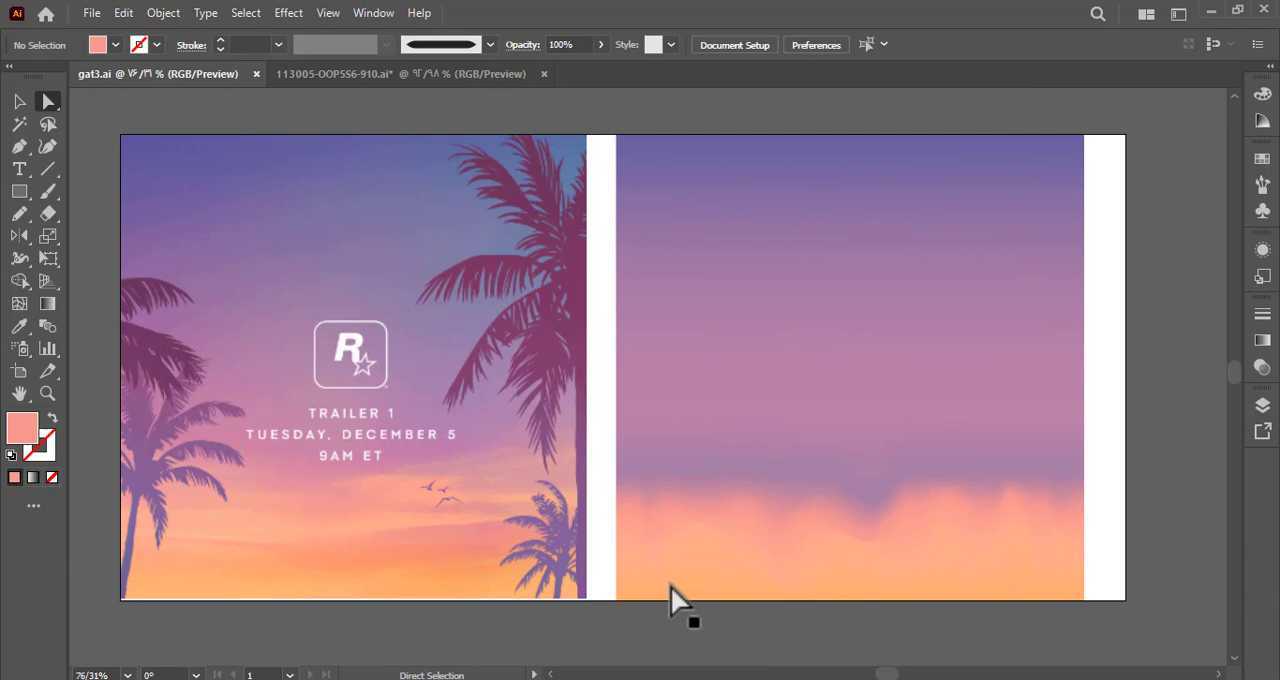
# Step: Switch to the document holding the palm tree silhouettes
pyautogui.click(335, 73)
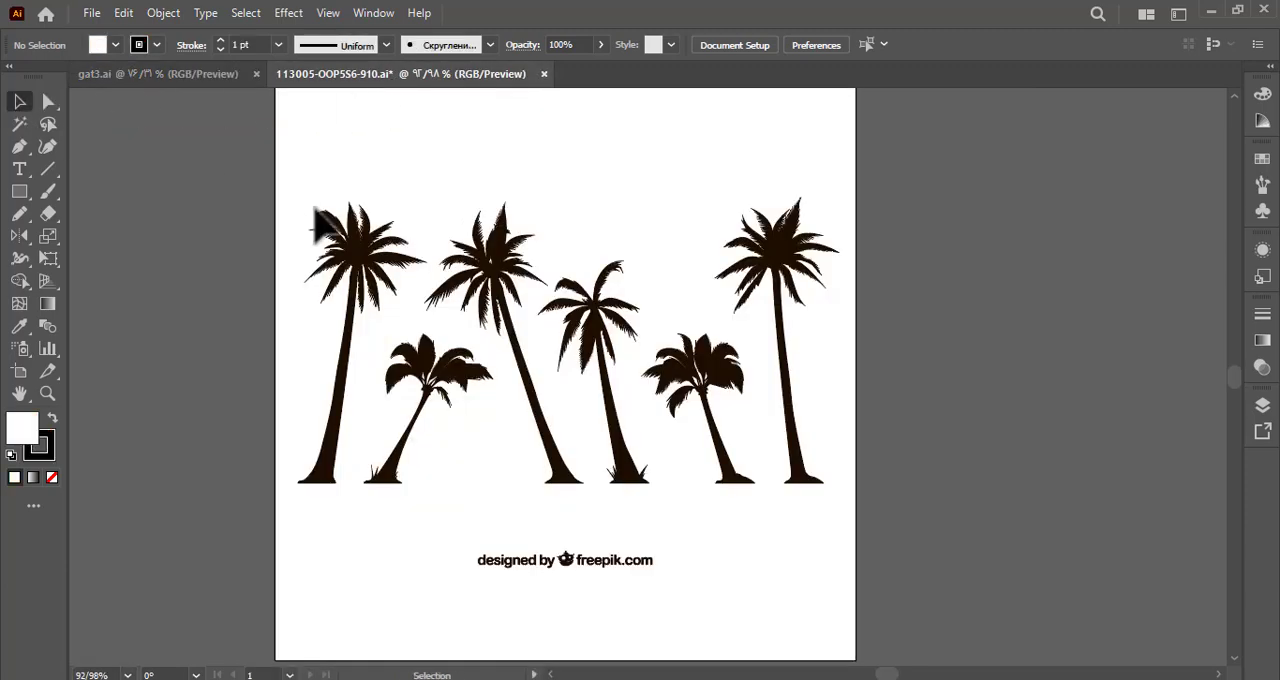
pyautogui.moveTo(520, 440)
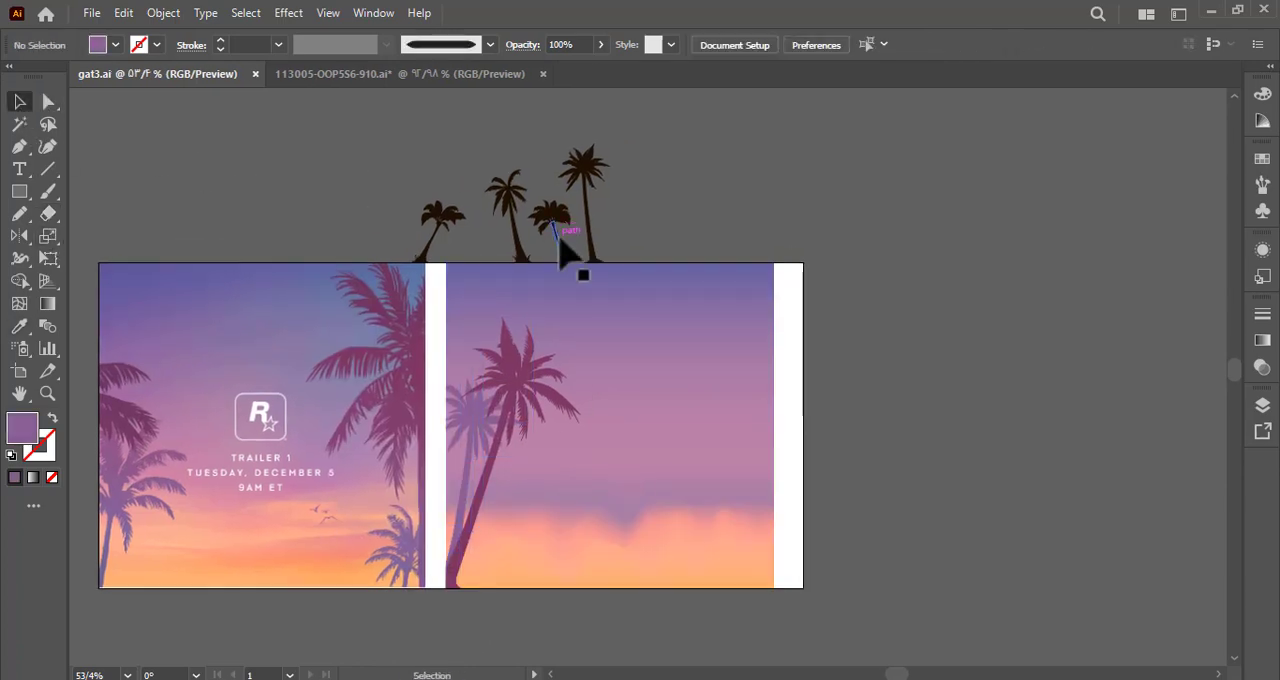
# Step: Place two more palm silhouettes onto the right sky panel
pyautogui.click(727, 520)
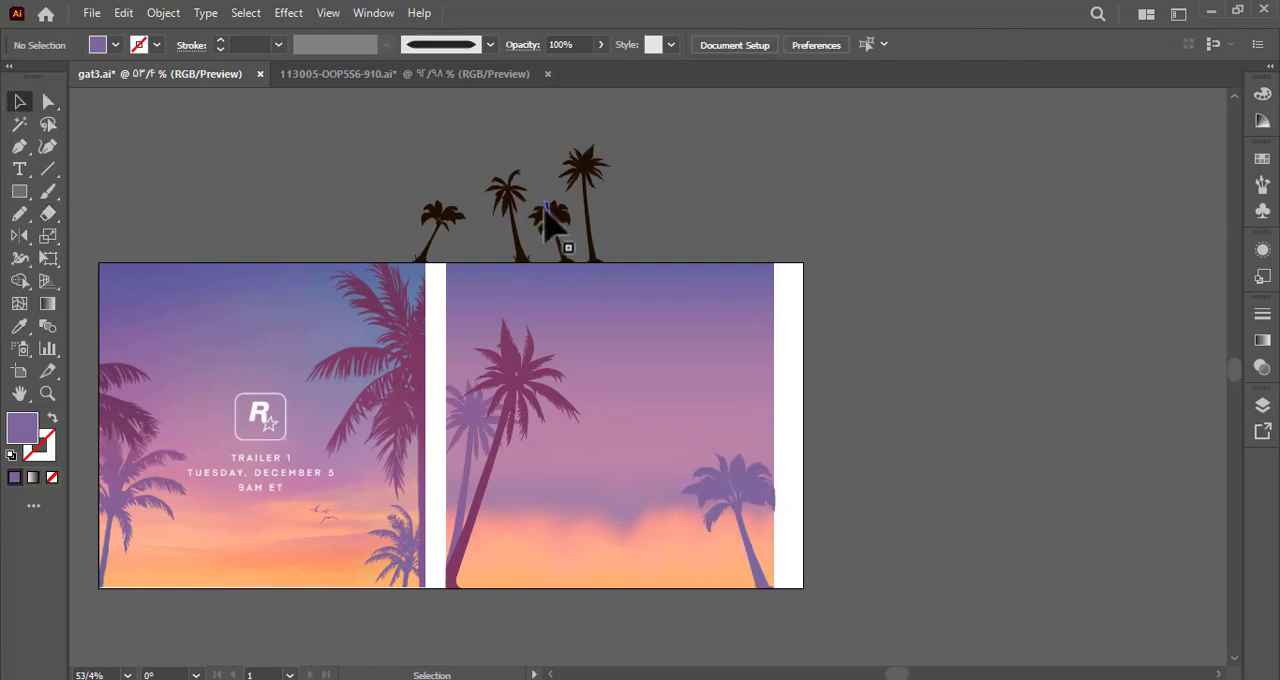
pyautogui.click(513, 380)
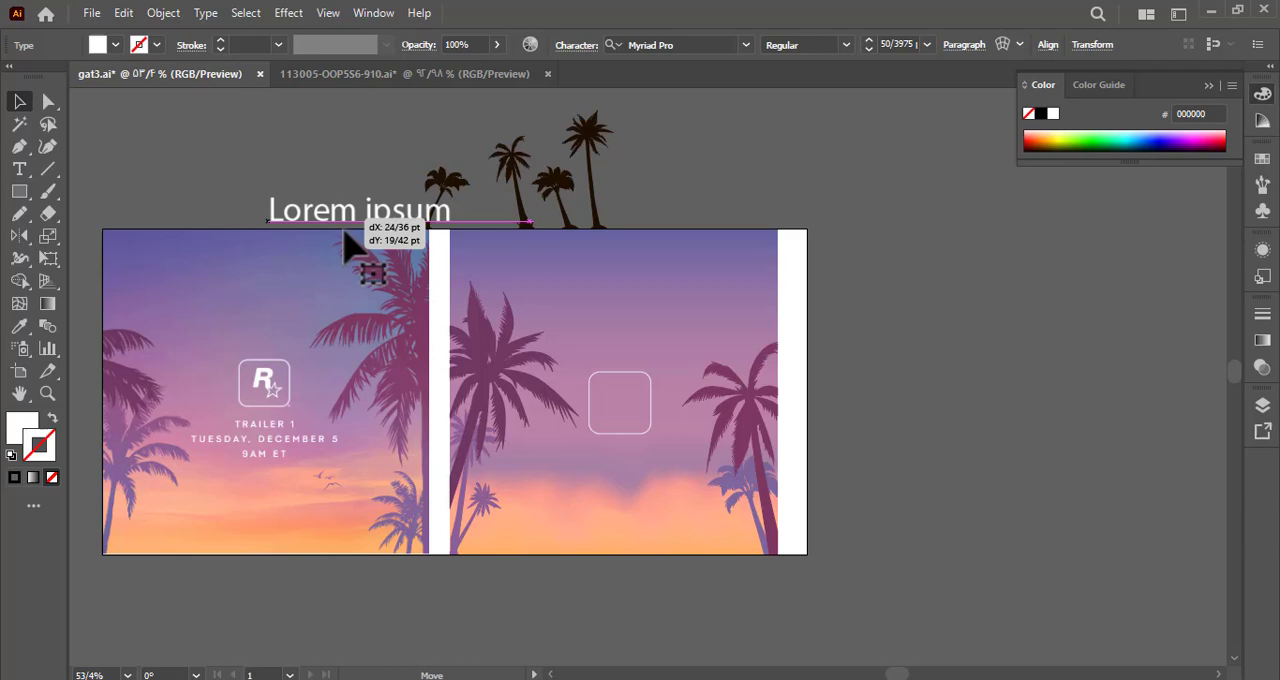
# Step: Type 'Youtube chnnel Art 161' in Source Code Variable Medium, centred below the logo box
pyautogui.write('Youtube chnnel')
pyautogui.write('Art')
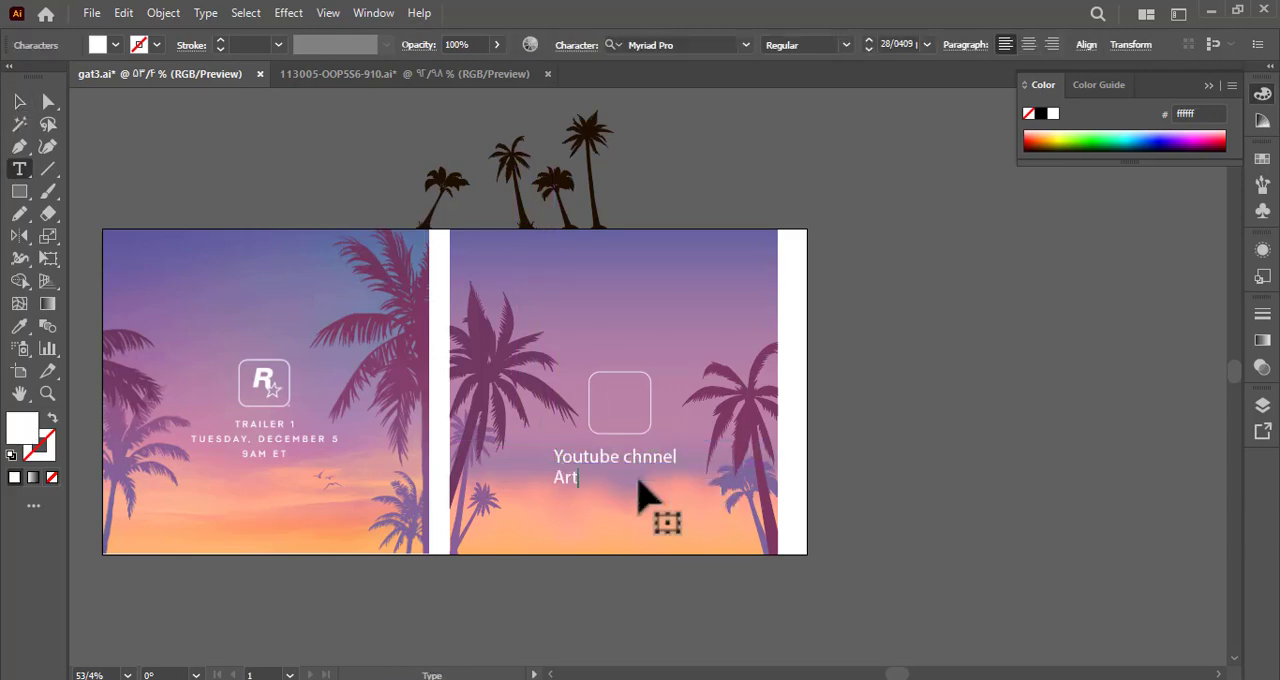
pyautogui.click(205, 13)
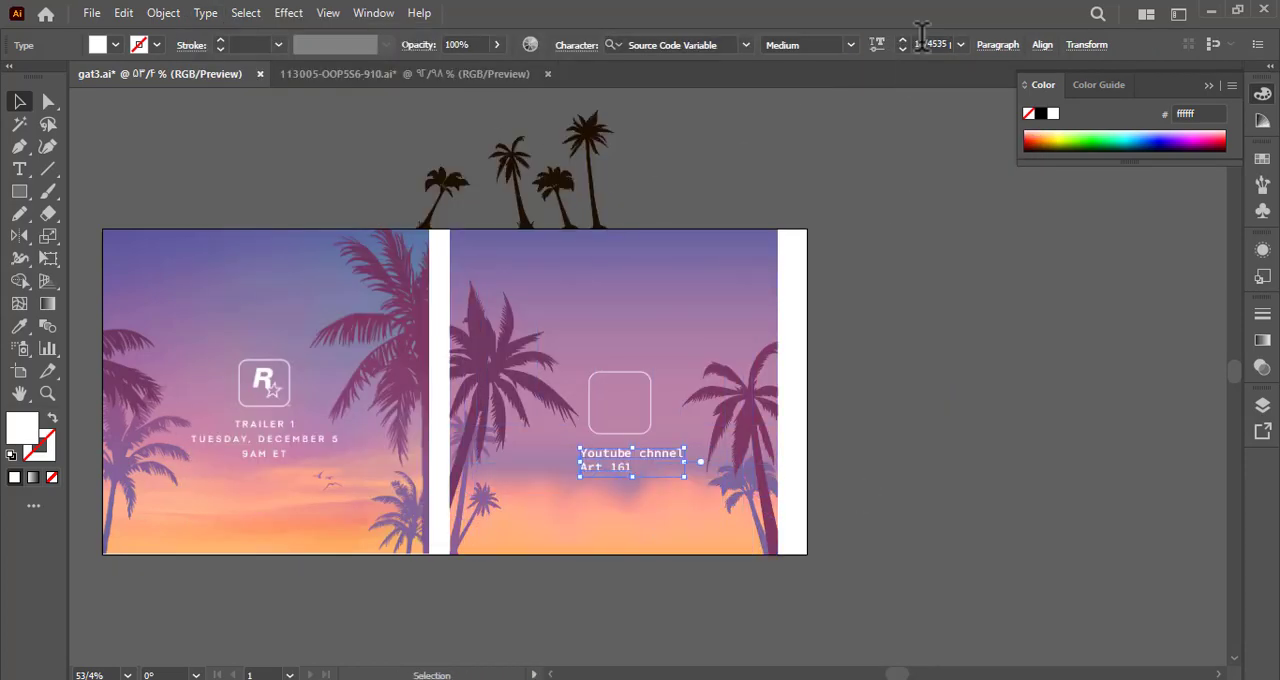
pyautogui.click(747, 138)
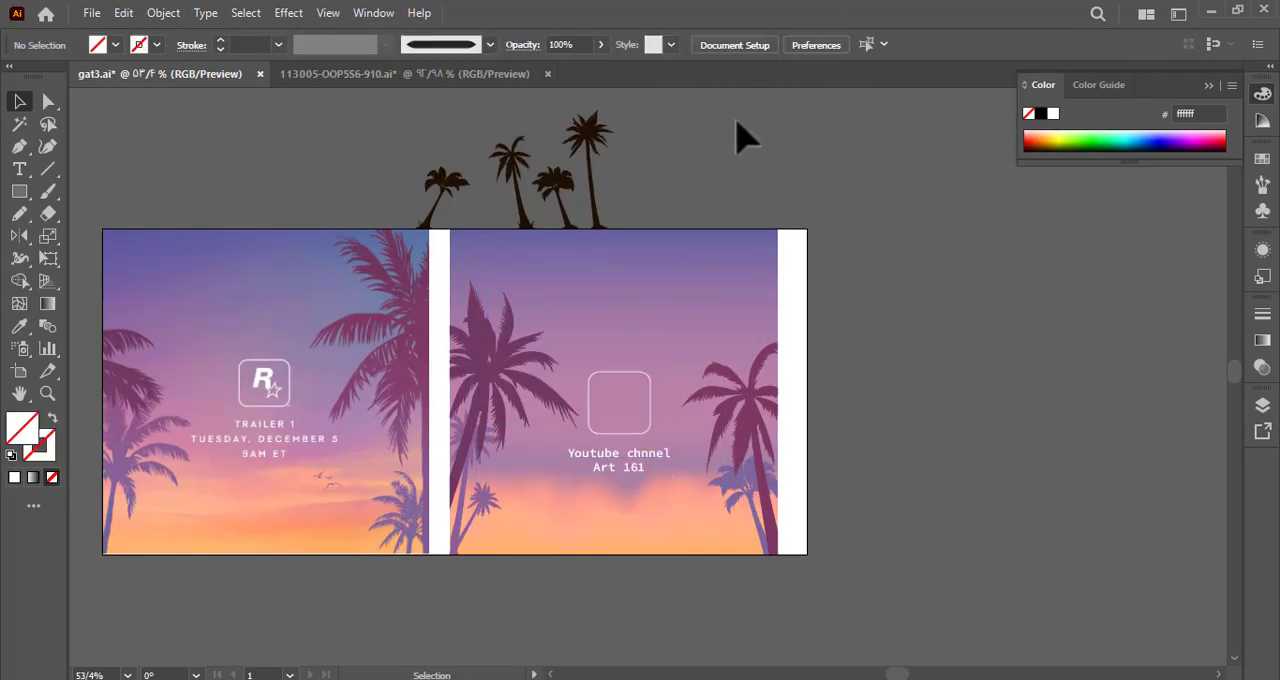